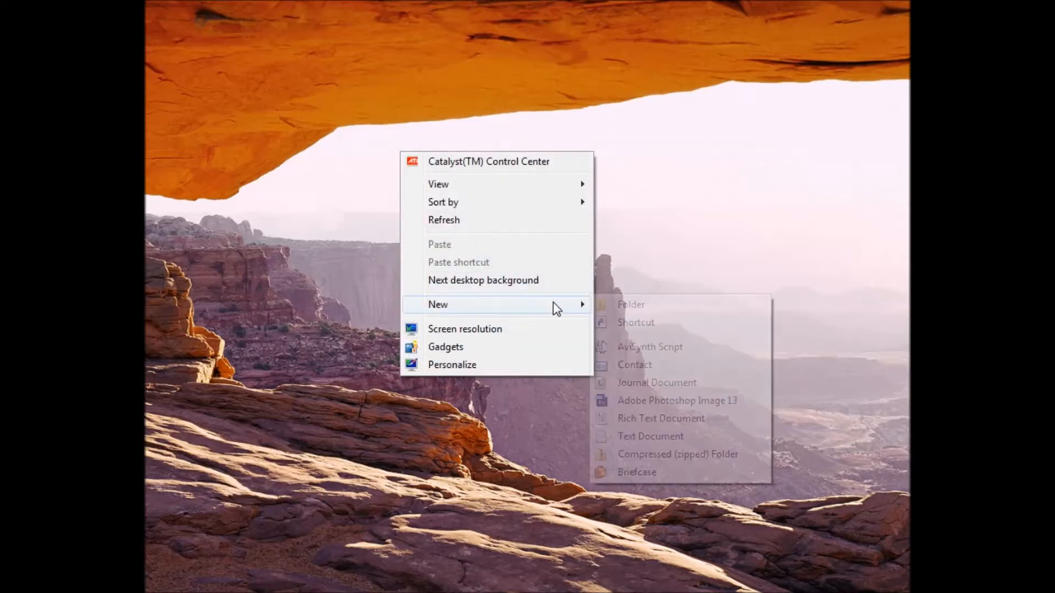
Create a new empty text document, New Text Document.txt, on the desktop
{"action": "left_click", "coordinate": [649, 437]}
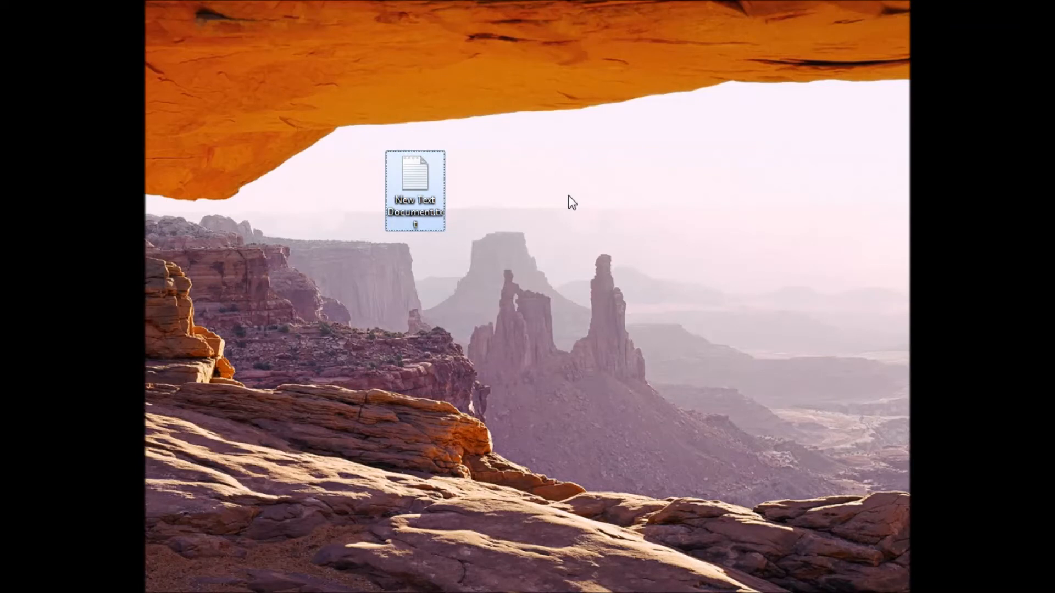
Fill New Text Document.txt with pack JSON (pack_format 1) and select the Default Resource Pack description
{"action": "double_click", "coordinate": [414, 178]}
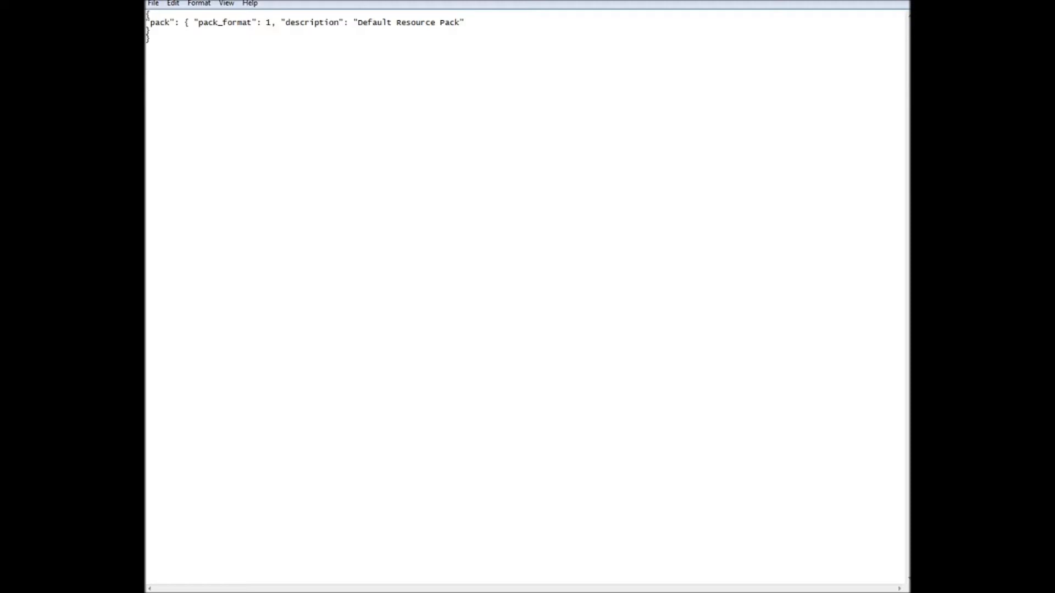
{"action": "left_click", "coordinate": [281, 22]}
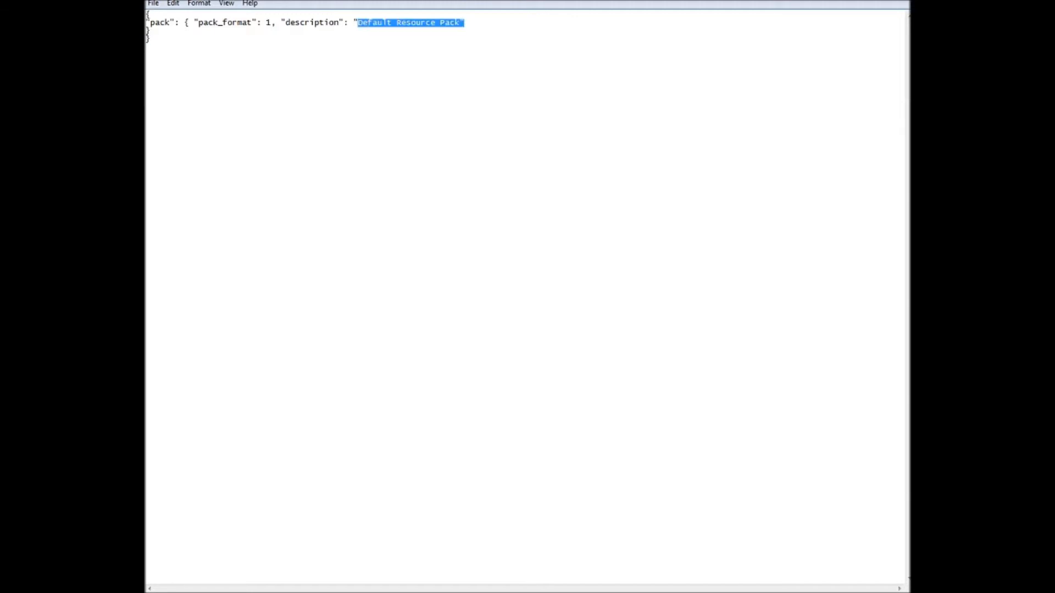
Replace the Default Resource Pack description with "Girlcatlove pvp pack"
{"action": "key", "text": "Delete"}
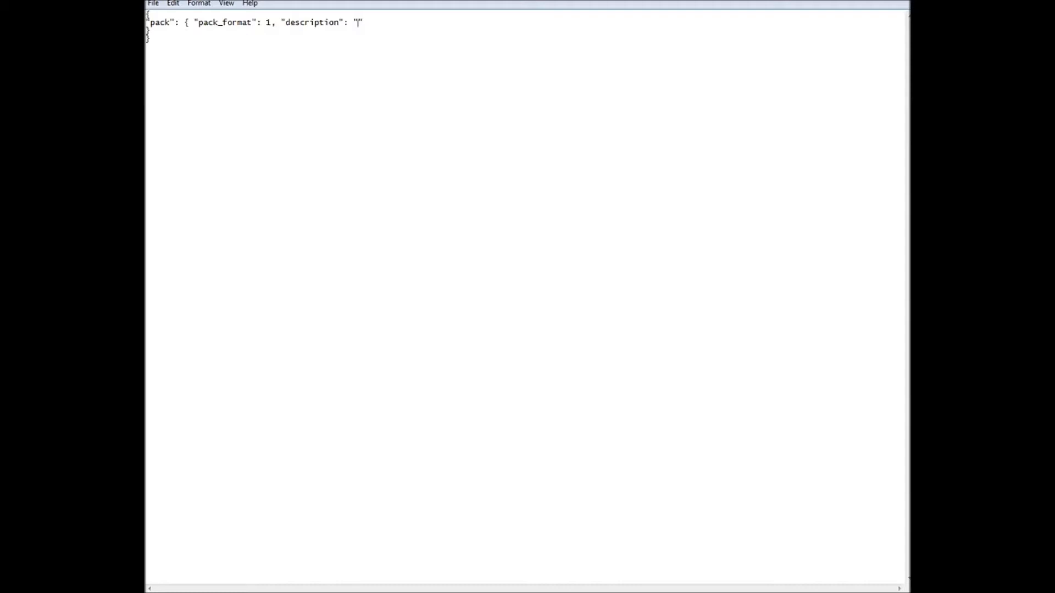
{"action": "type", "text": "Girlcatlove"}
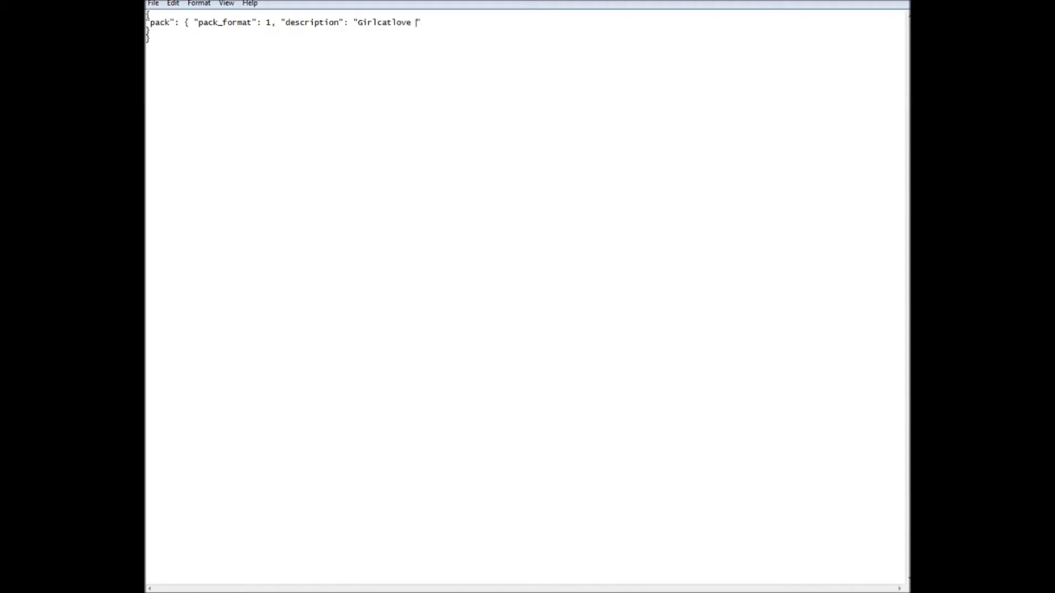
{"action": "type", "text": "pvp pack\""}
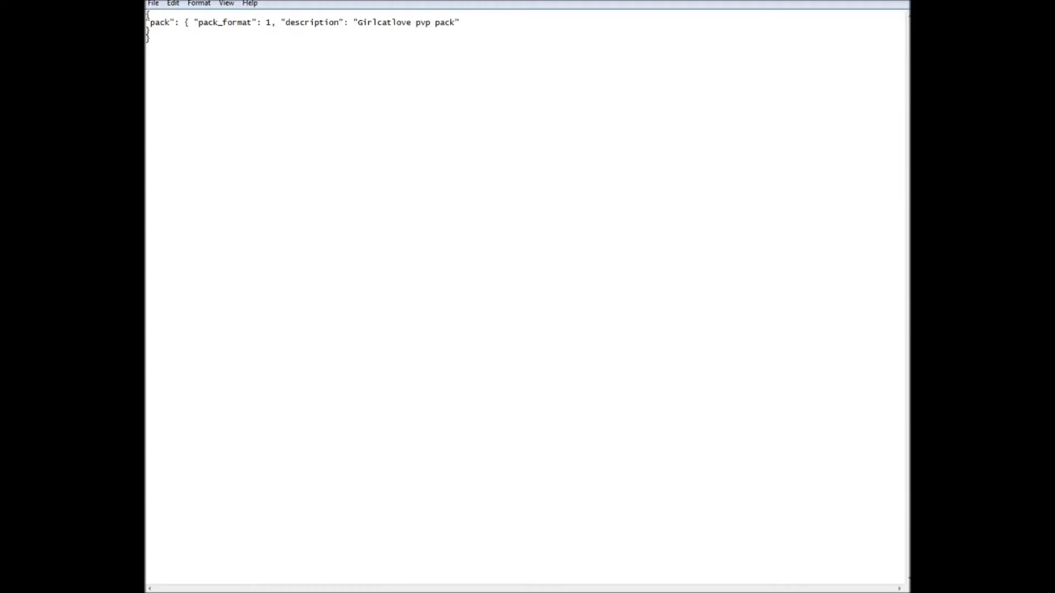
{"action": "left_click", "coordinate": [153, 3]}
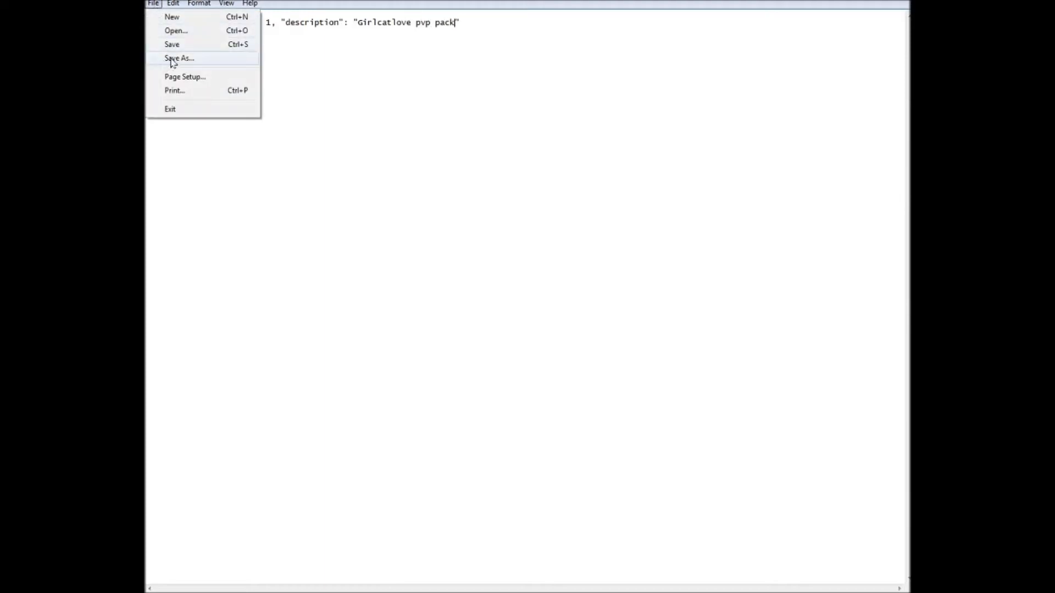
Save the JSON to the desktop via Save As under the name pack.mcmeta
{"action": "left_click", "coordinate": [178, 59]}
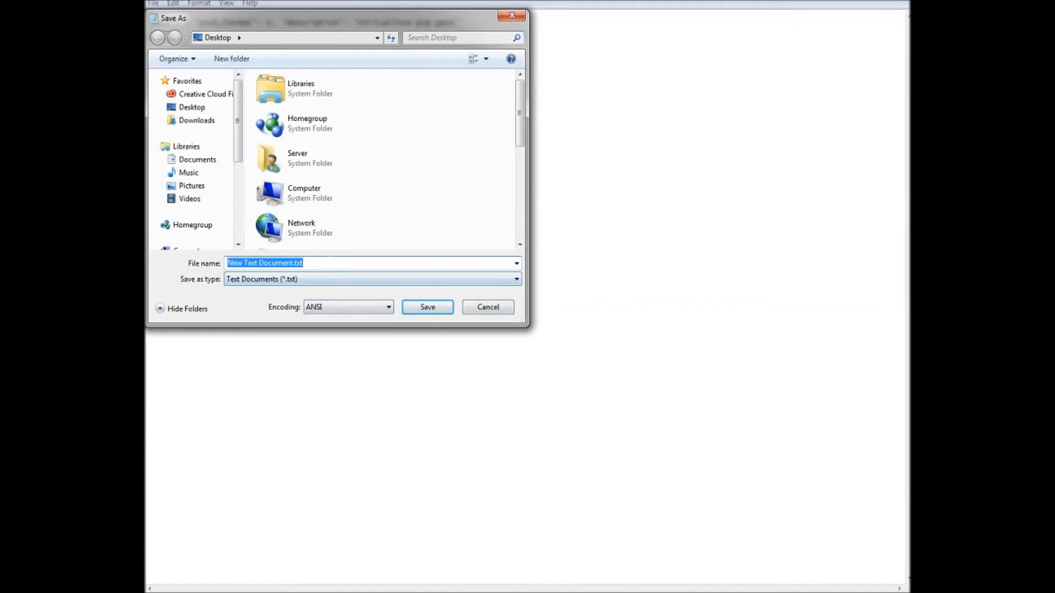
{"action": "key", "text": "delete"}
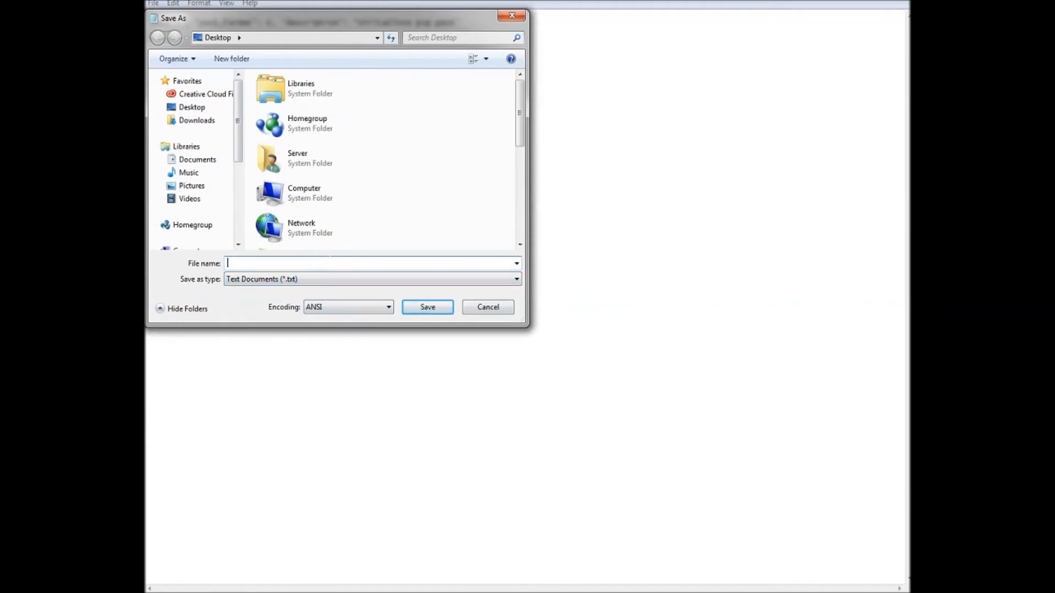
{"action": "type", "text": "pack.md"}
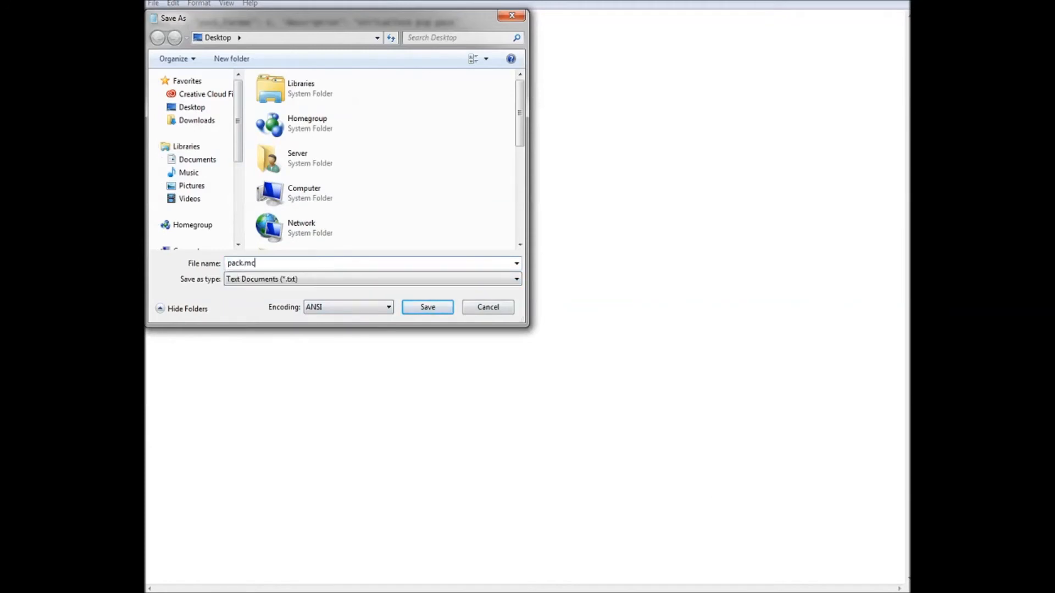
{"action": "type", "text": "meta"}
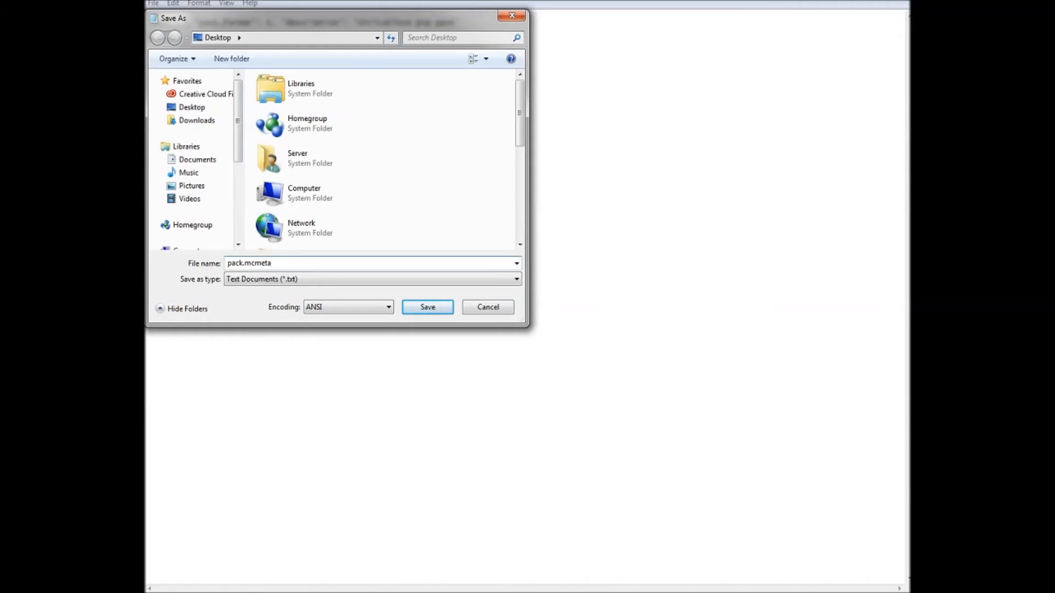
{"action": "left_click", "coordinate": [427, 307]}
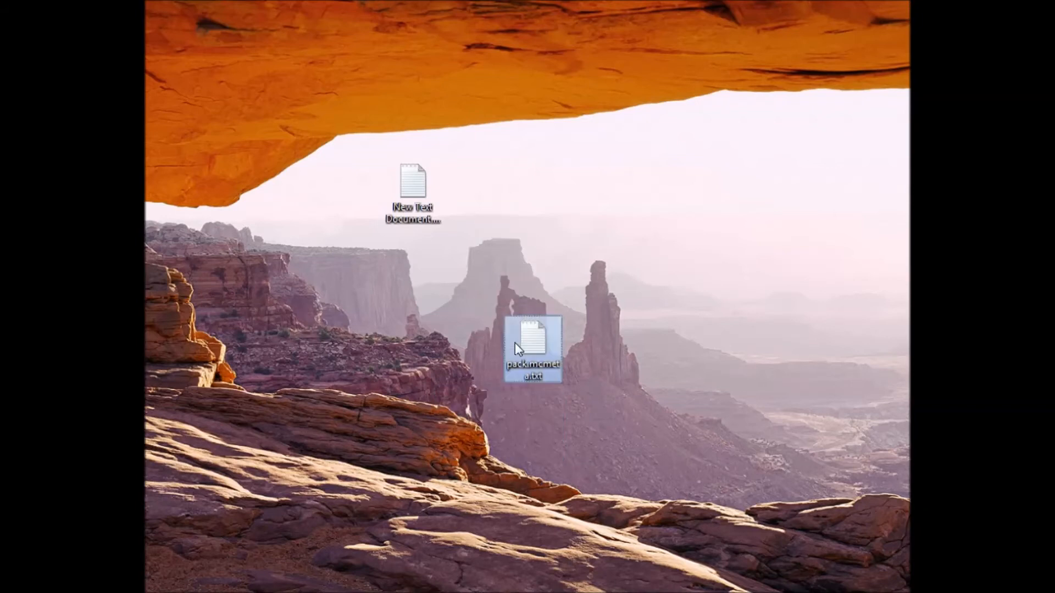
In the file's Properties, remove .txt so it becomes pack.mcmeta of type MCMETA File, confirming the extension change
{"action": "right_click", "coordinate": [532, 346]}
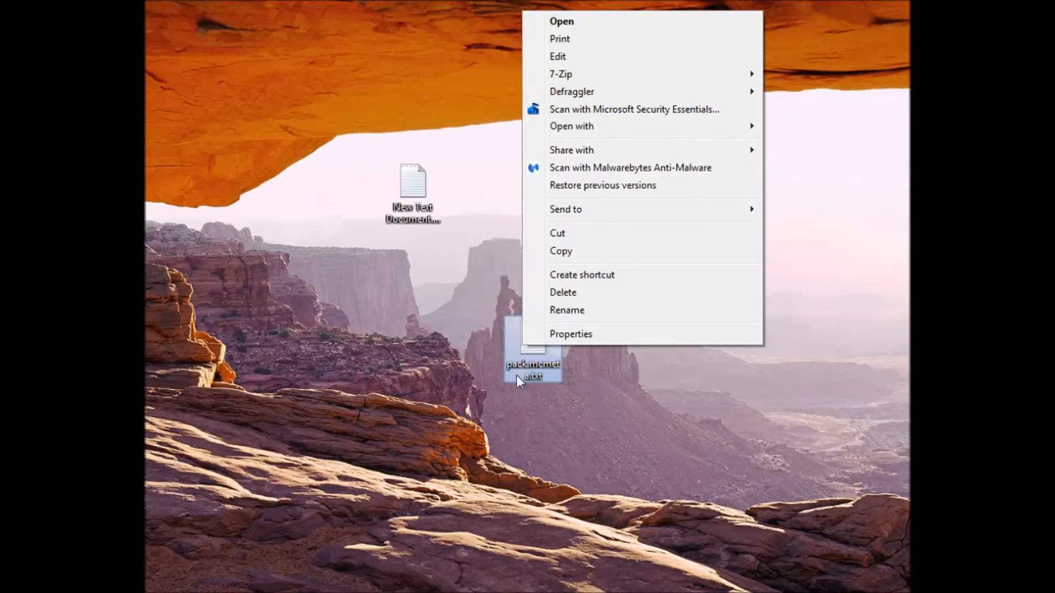
{"action": "mouse_move", "coordinate": [838, 303]}
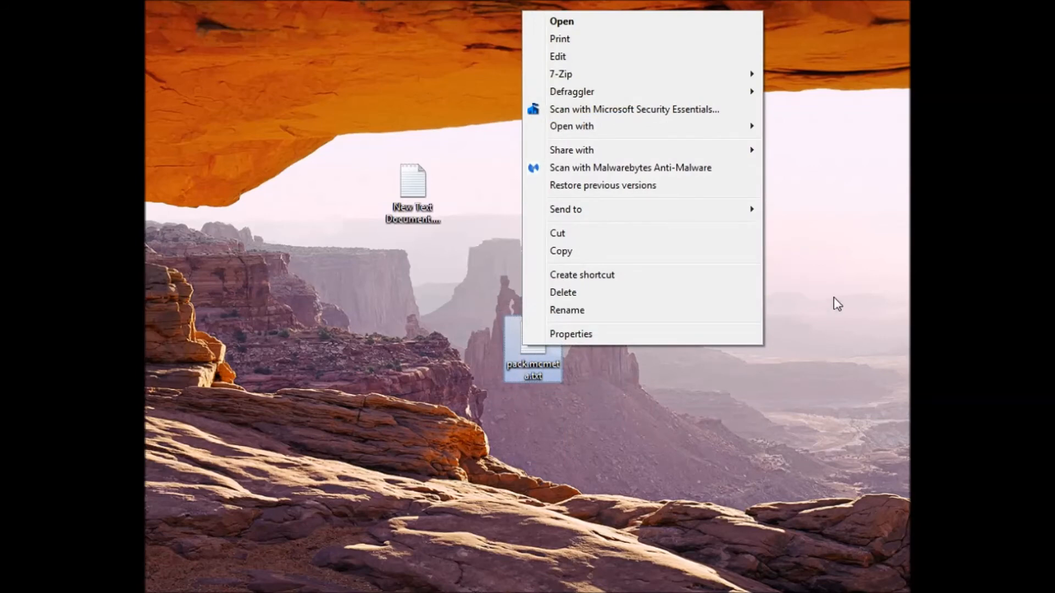
{"action": "left_click", "coordinate": [570, 334]}
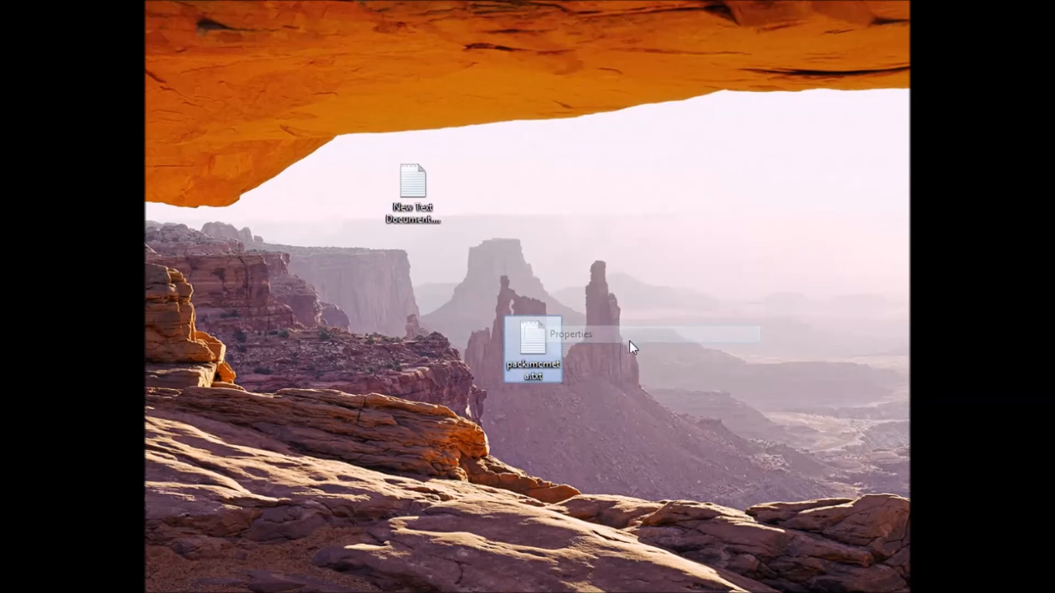
{"action": "left_click", "coordinate": [570, 334]}
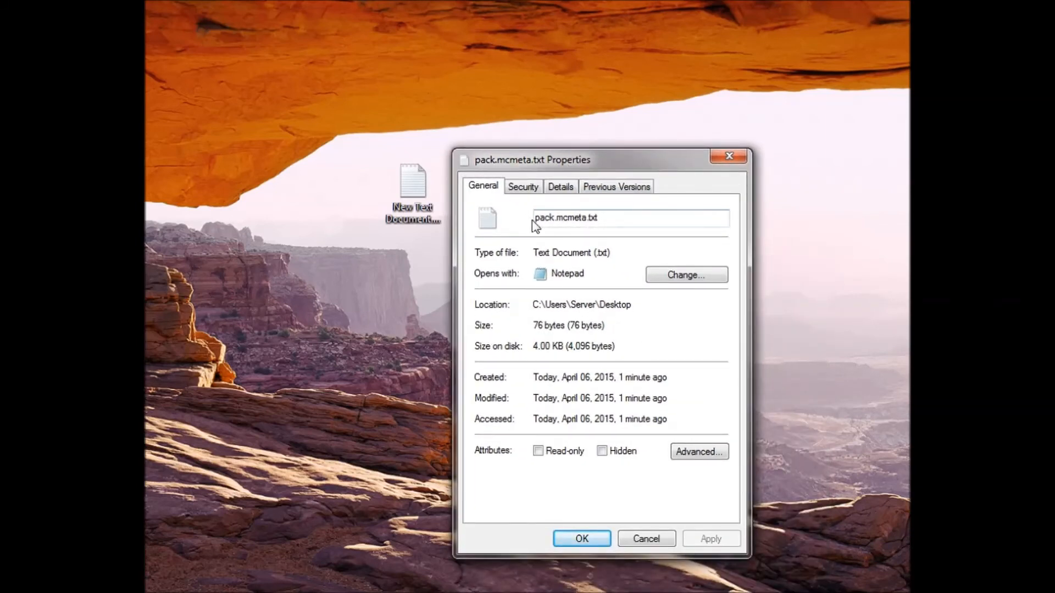
{"action": "triple_click", "coordinate": [565, 217]}
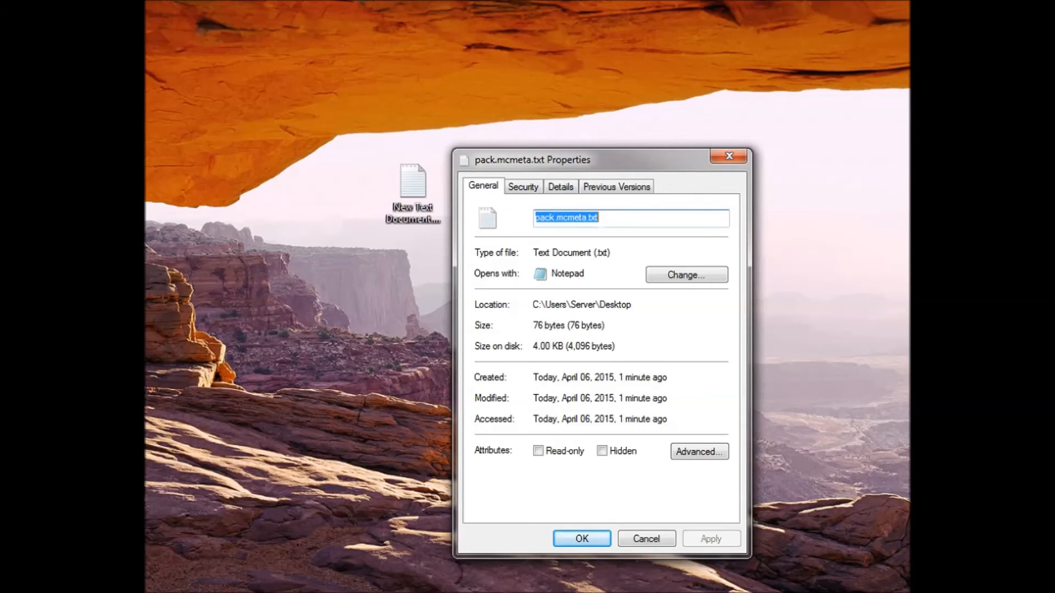
{"action": "left_click", "coordinate": [631, 218]}
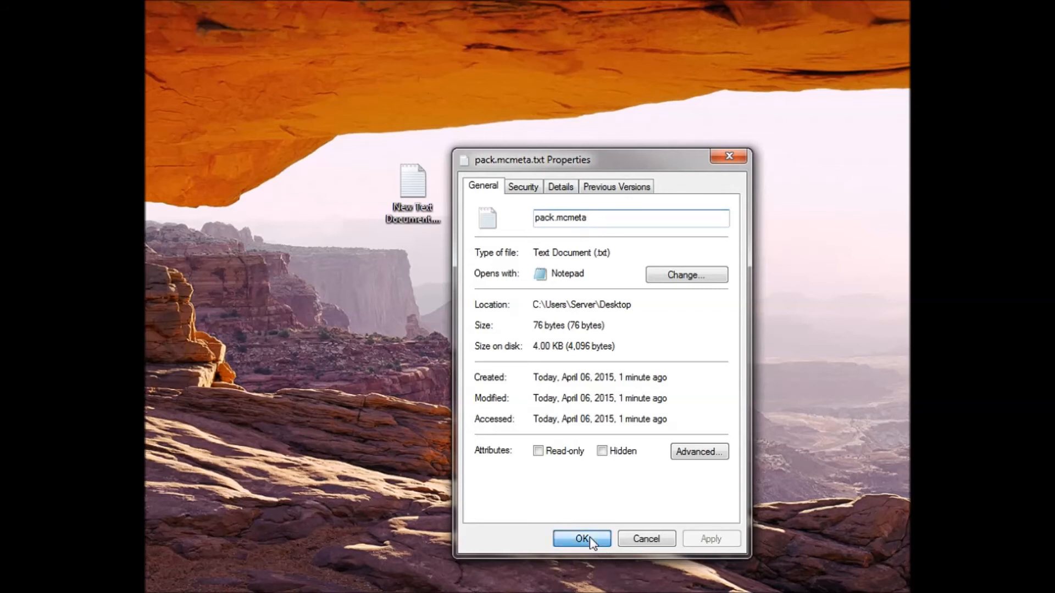
{"action": "left_click", "coordinate": [580, 538]}
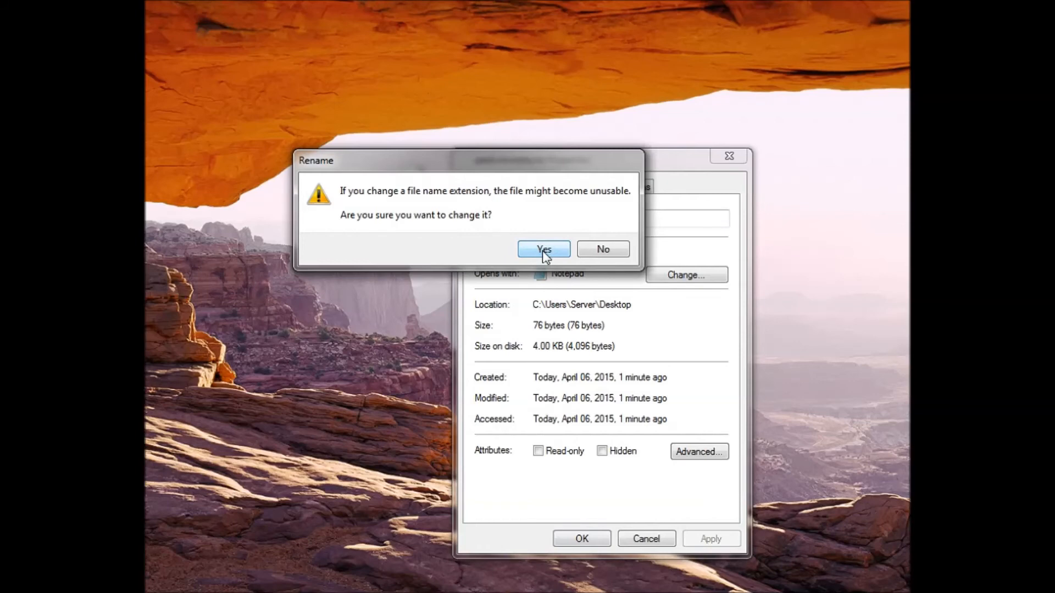
{"action": "left_click", "coordinate": [544, 249]}
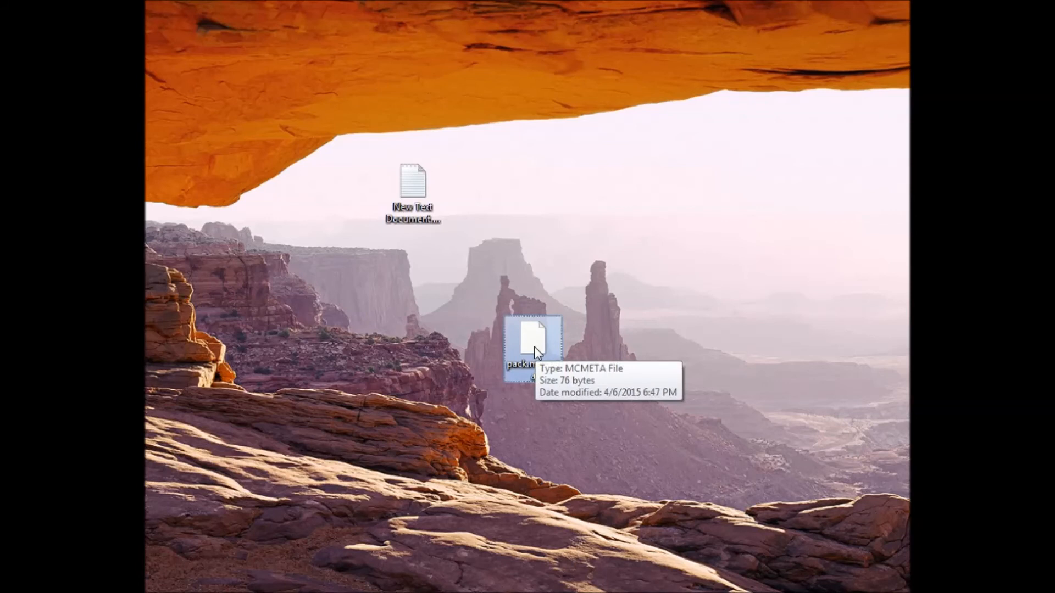
{"action": "mouse_move", "coordinate": [583, 389]}
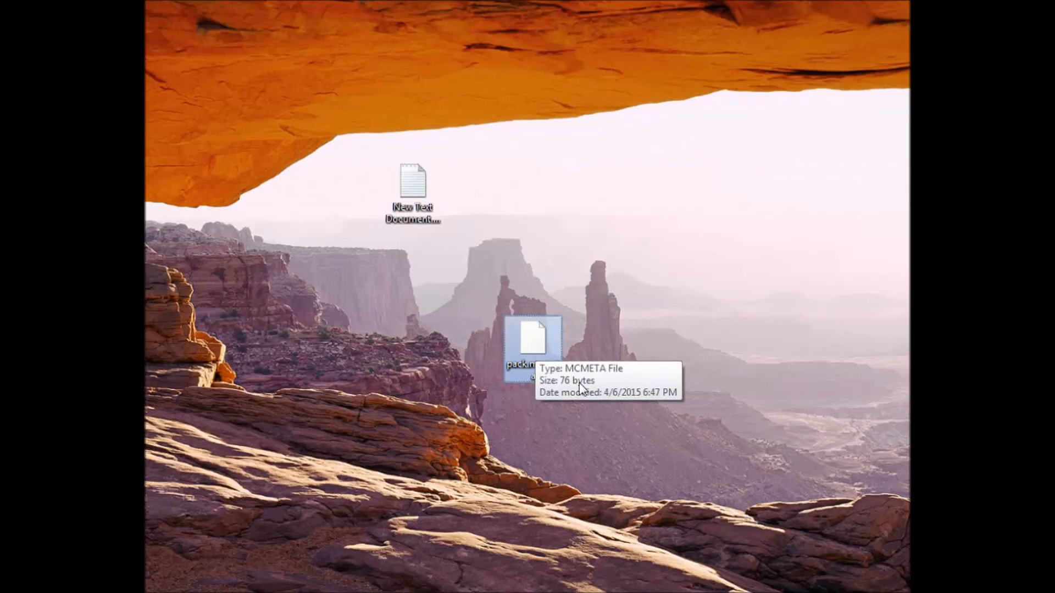
{"action": "mouse_move", "coordinate": [601, 437]}
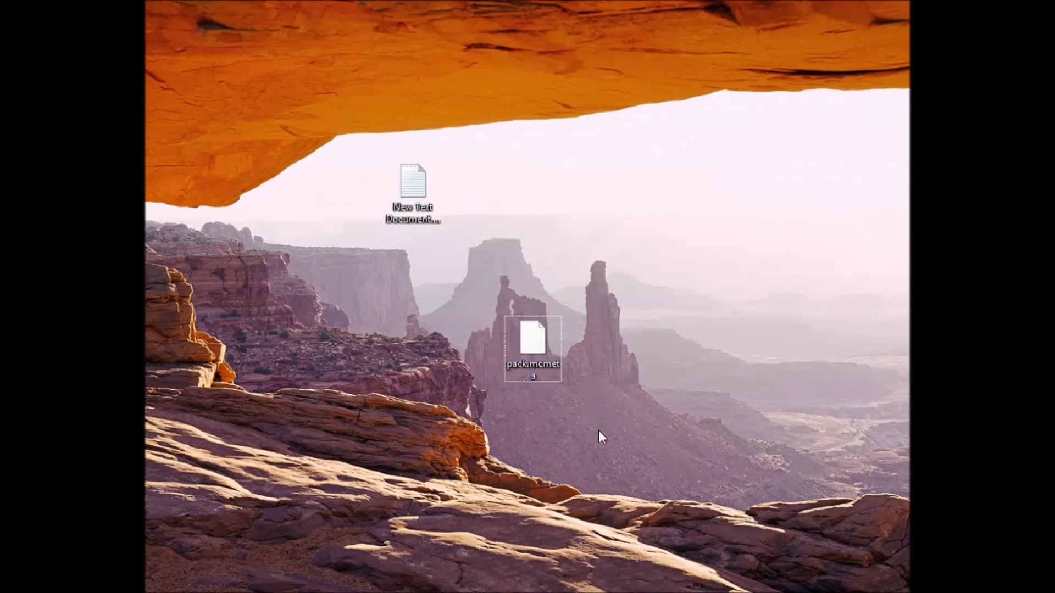